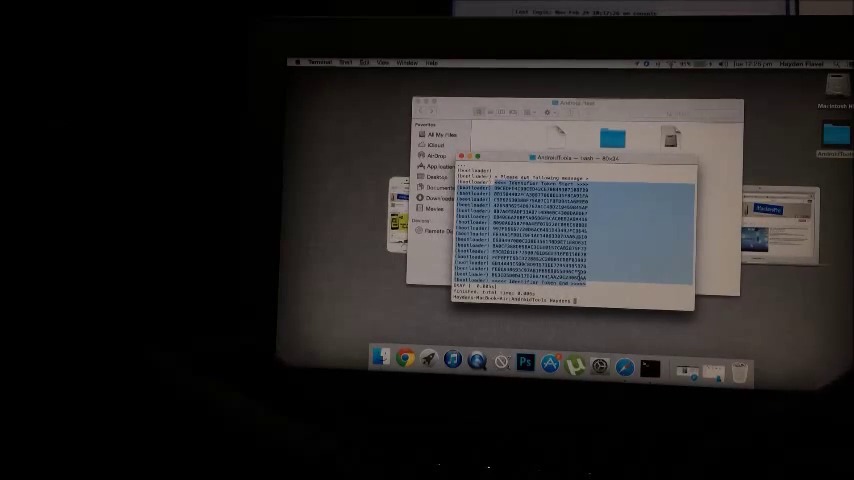
Copy the selected Identifier Token lines from the Terminal bootloader output
right_click(560, 260)
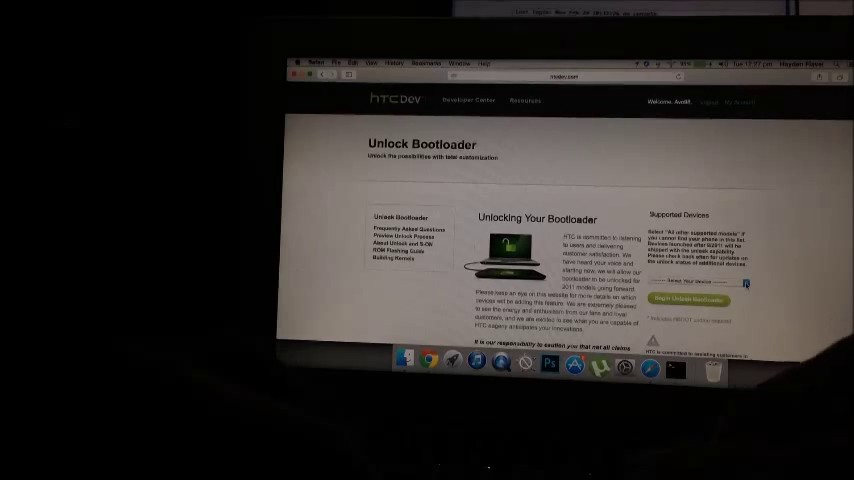
Choose 'All Other Supported Models' under Supported Devices and begin the bootloader unlock
left_click(690, 282)
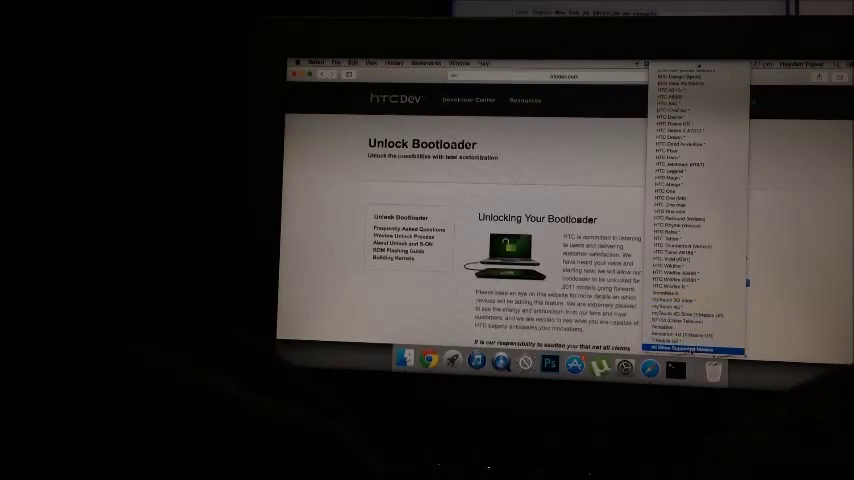
left_click(690, 349)
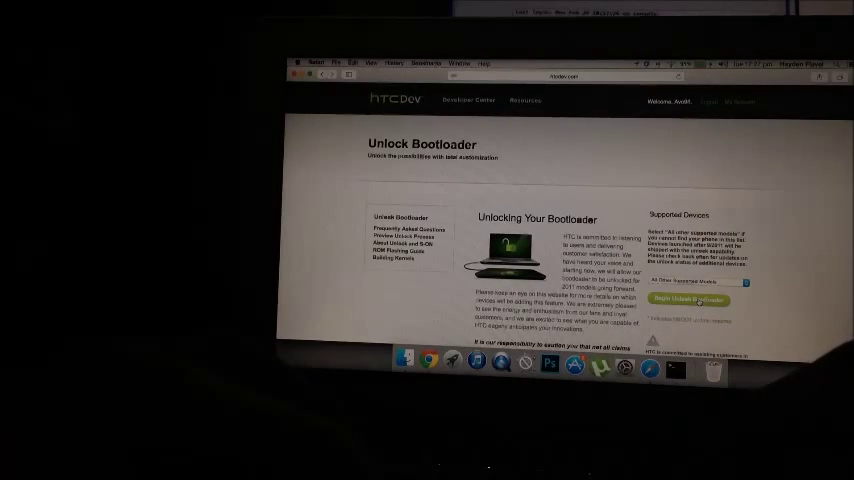
left_click(690, 299)
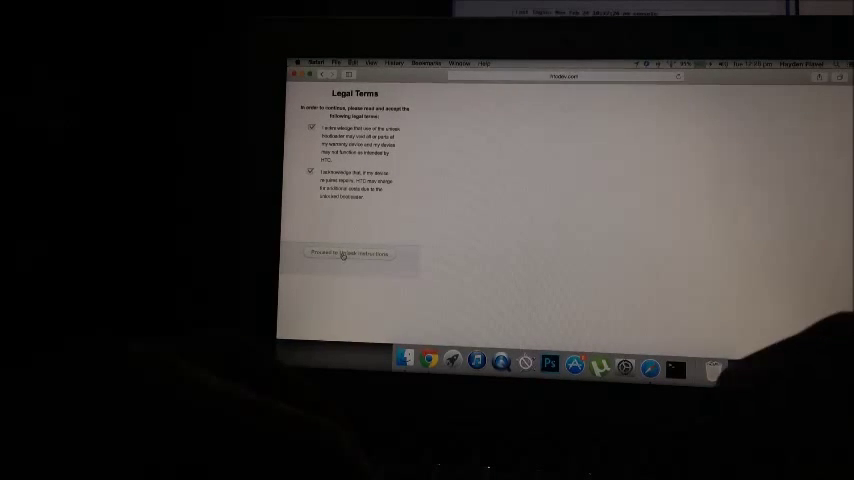
Proceed to the unlock instructions page with the device identifier token field
left_click(348, 253)
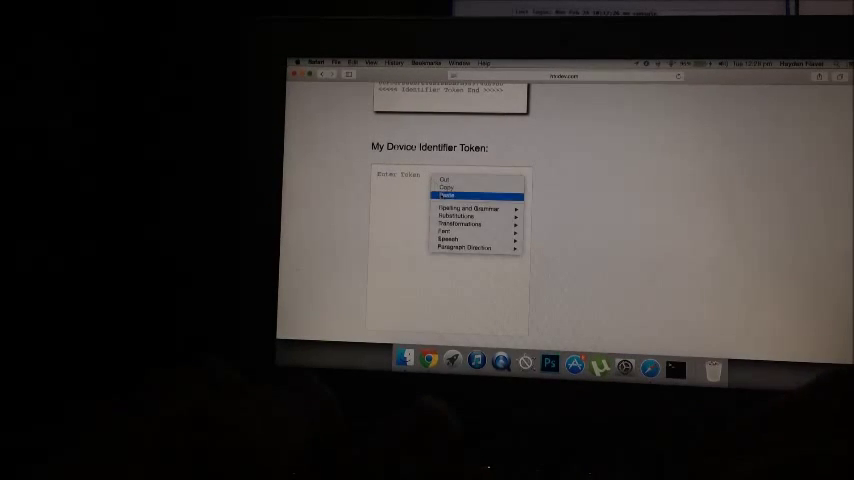
Paste the identifier token block into the 'My Device Identifier Token' box
left_click(446, 194)
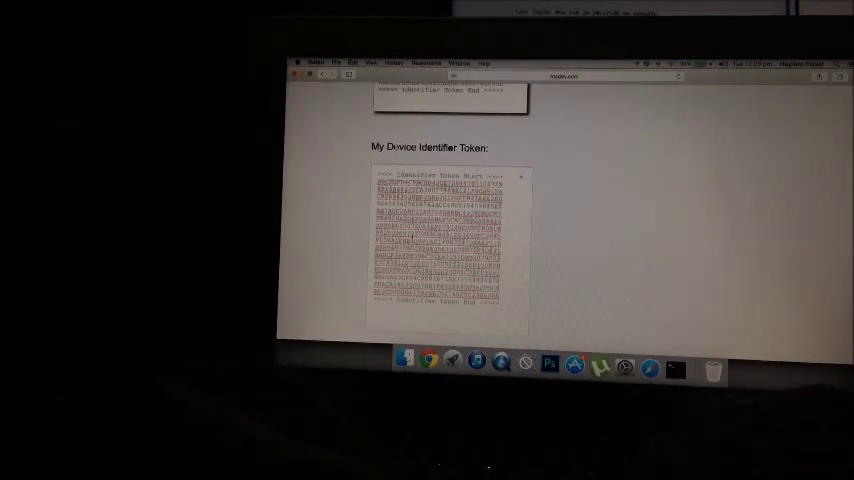
Submit the pasted identifier token from below the token box
scroll("up", 3)
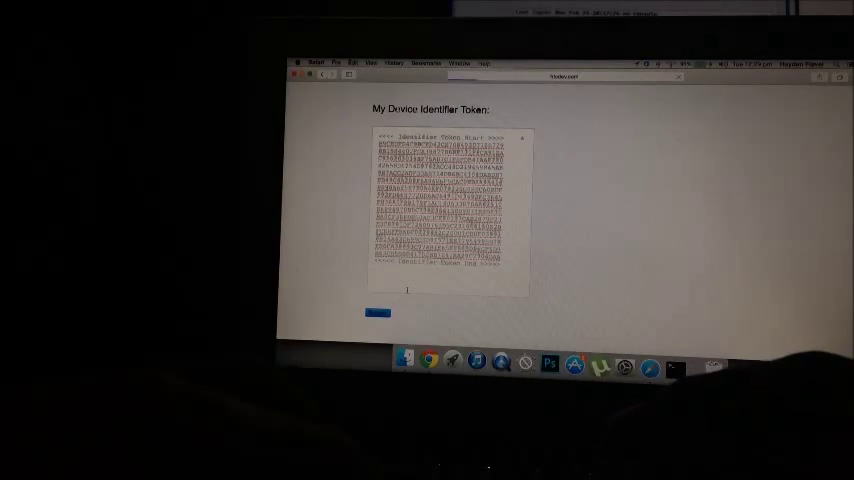
left_click(378, 313)
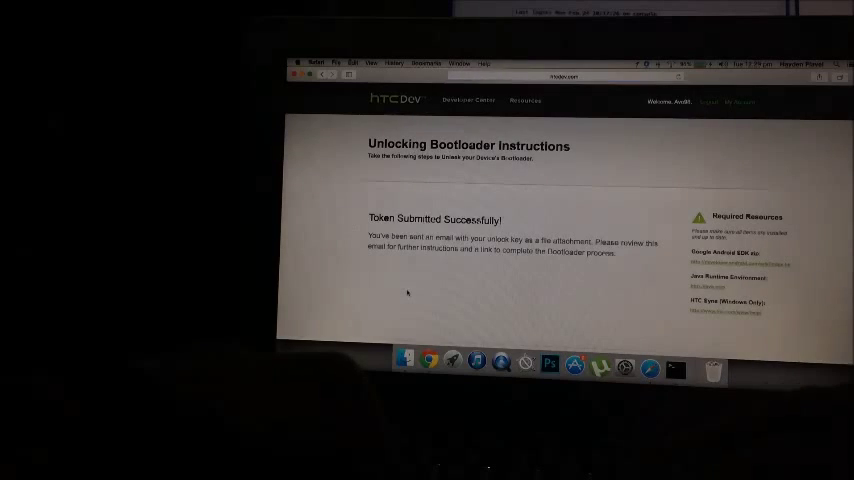